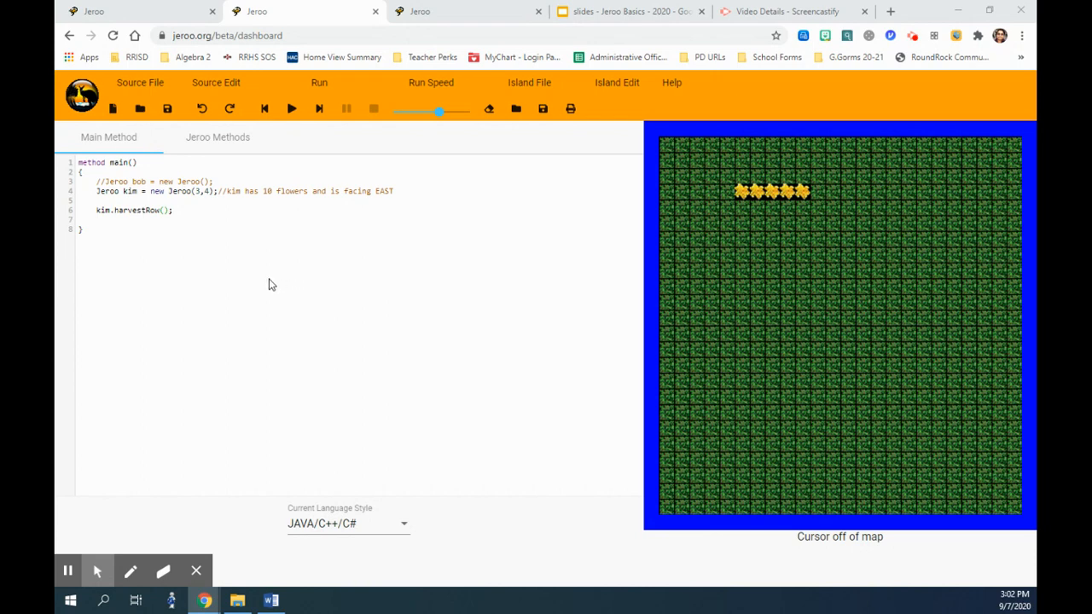
pyautogui.moveTo(161, 219)
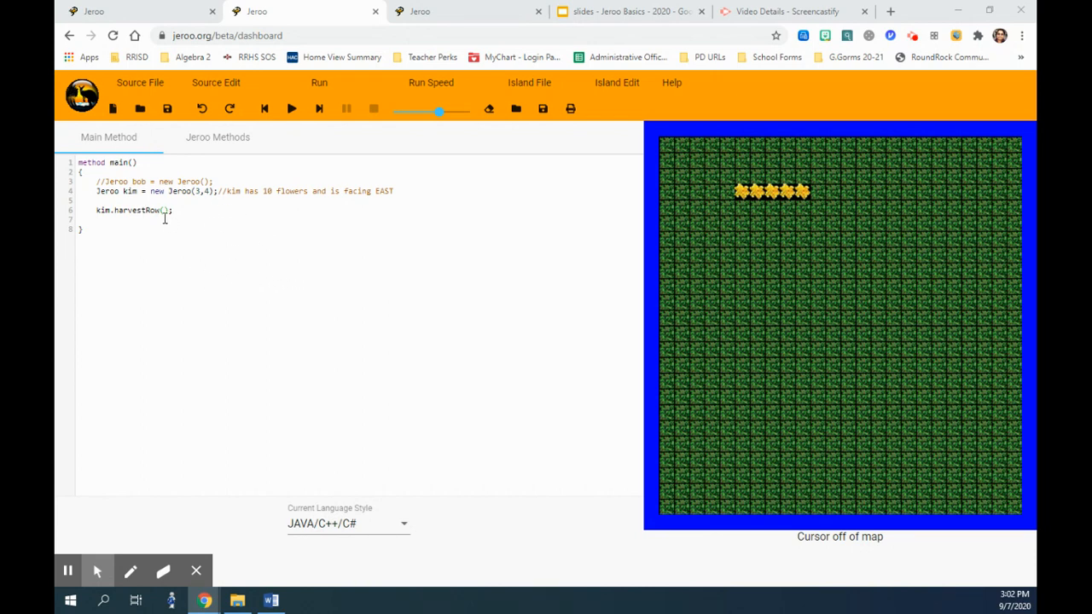
# Review the hopAndPick and harvestRow helper methods and main program, then view the Action Methods reference.
pyautogui.click(218, 137)
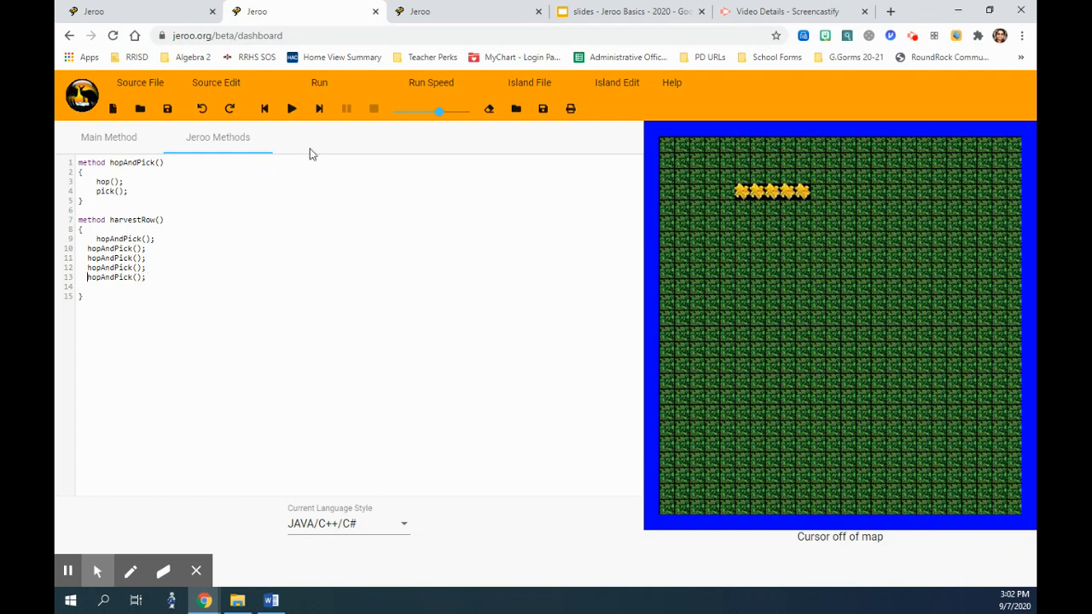
pyautogui.click(292, 108)
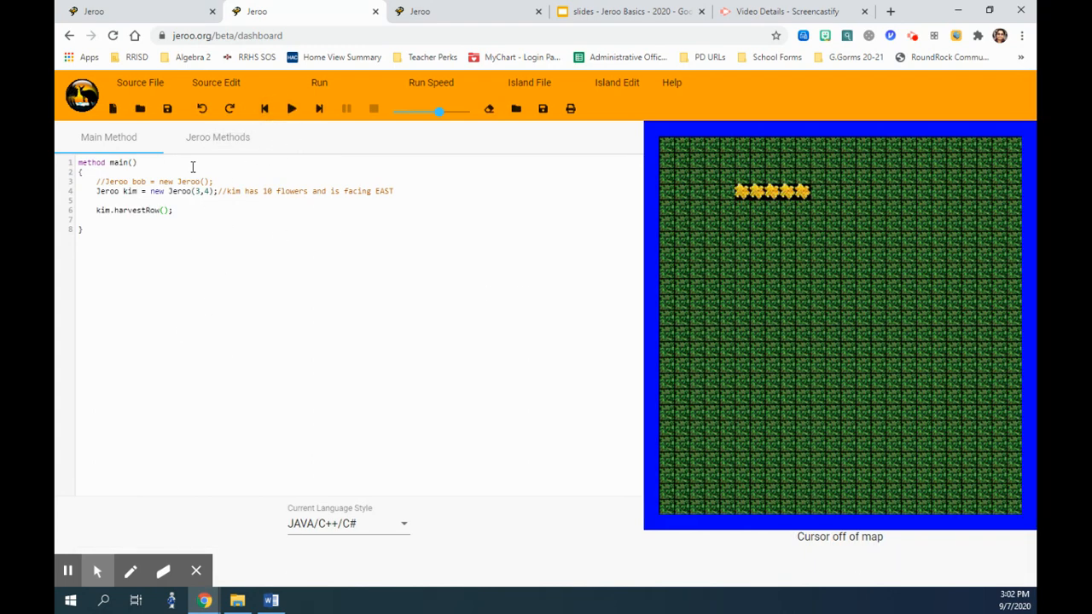
pyautogui.click(218, 137)
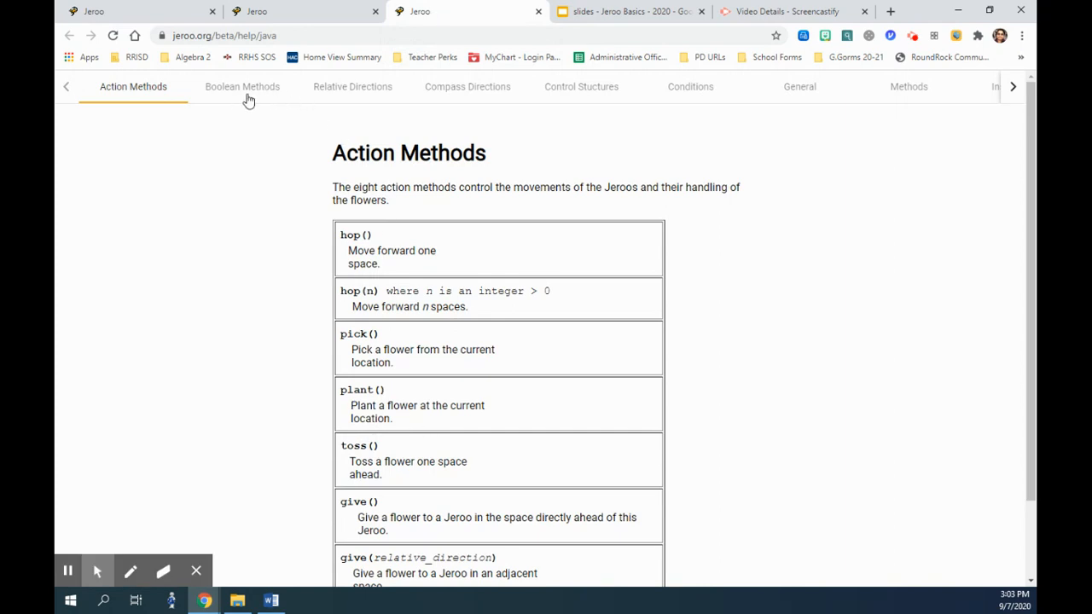
# Browse the Boolean Methods reference list, from hasFlower through isWater and isClear.
pyautogui.click(242, 87)
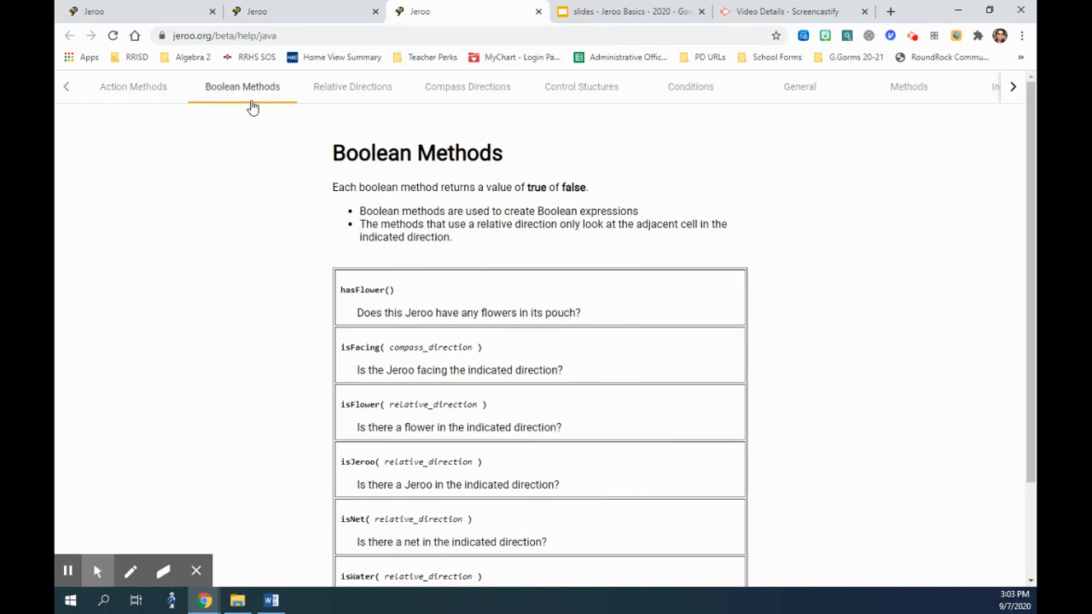
pyautogui.scroll(-3)
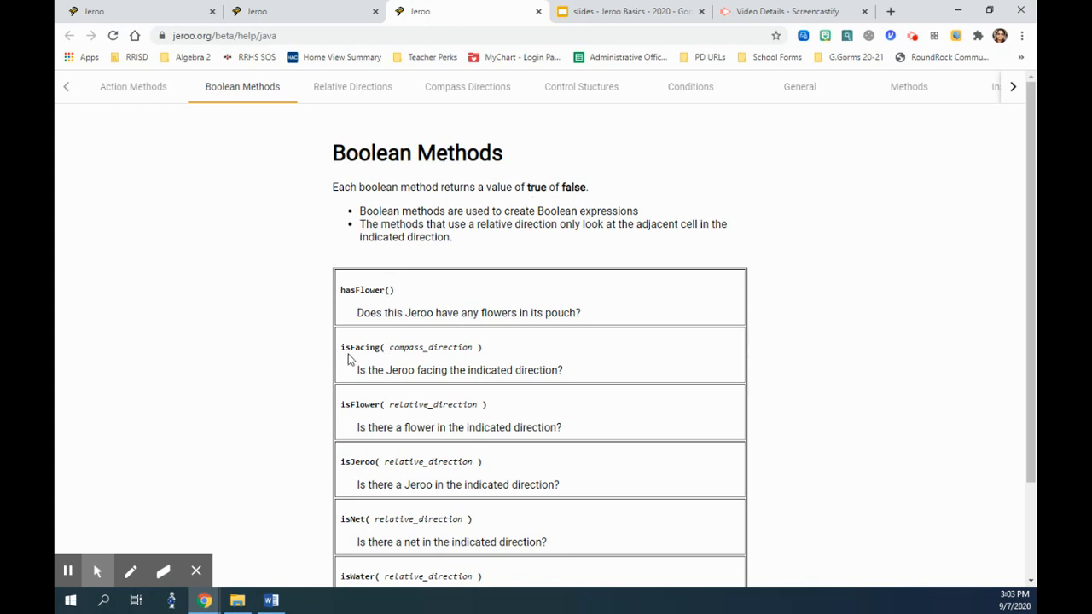
pyautogui.moveTo(627, 372)
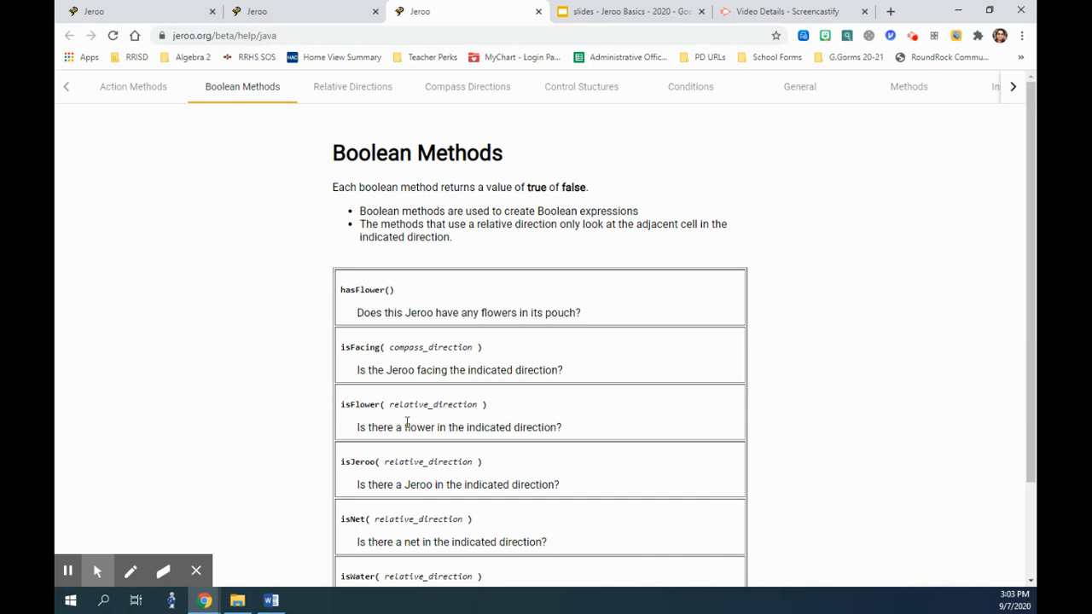
pyautogui.scroll(-3)
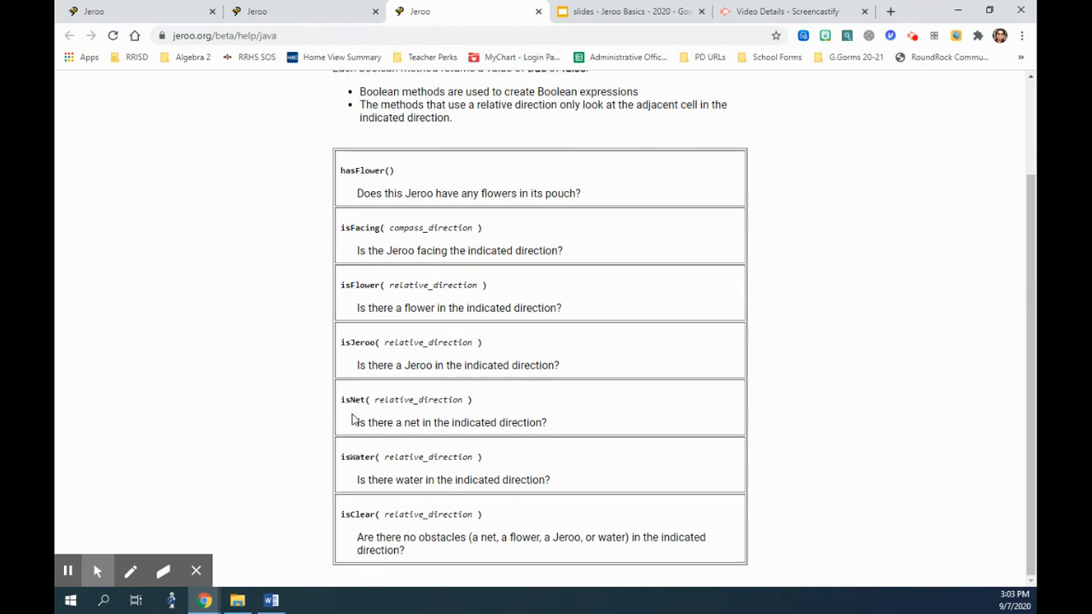
pyautogui.moveTo(504, 497)
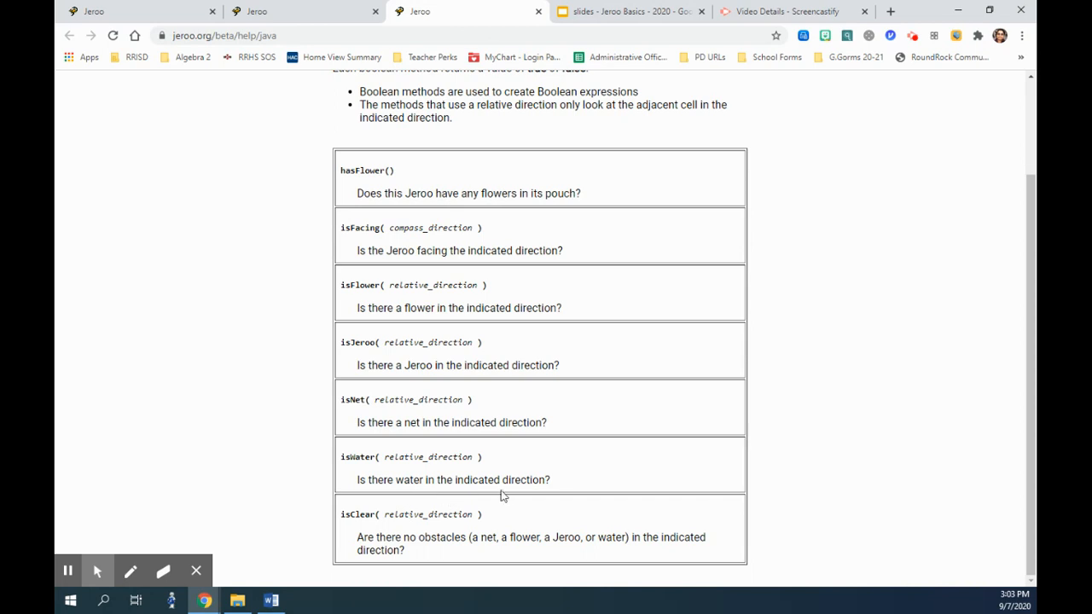
pyautogui.moveTo(429, 432)
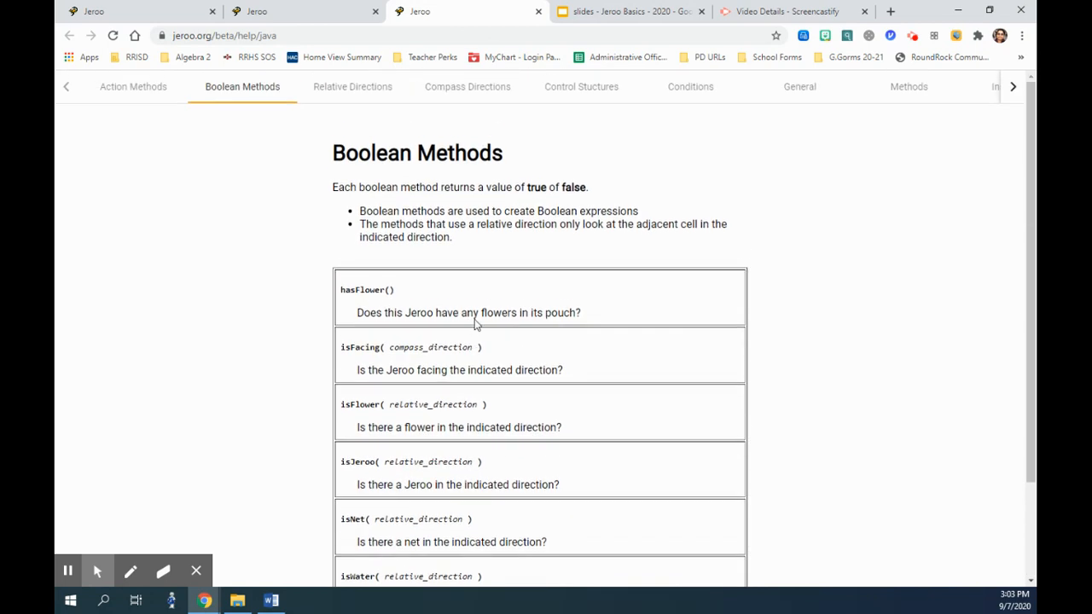
pyautogui.moveTo(503, 208)
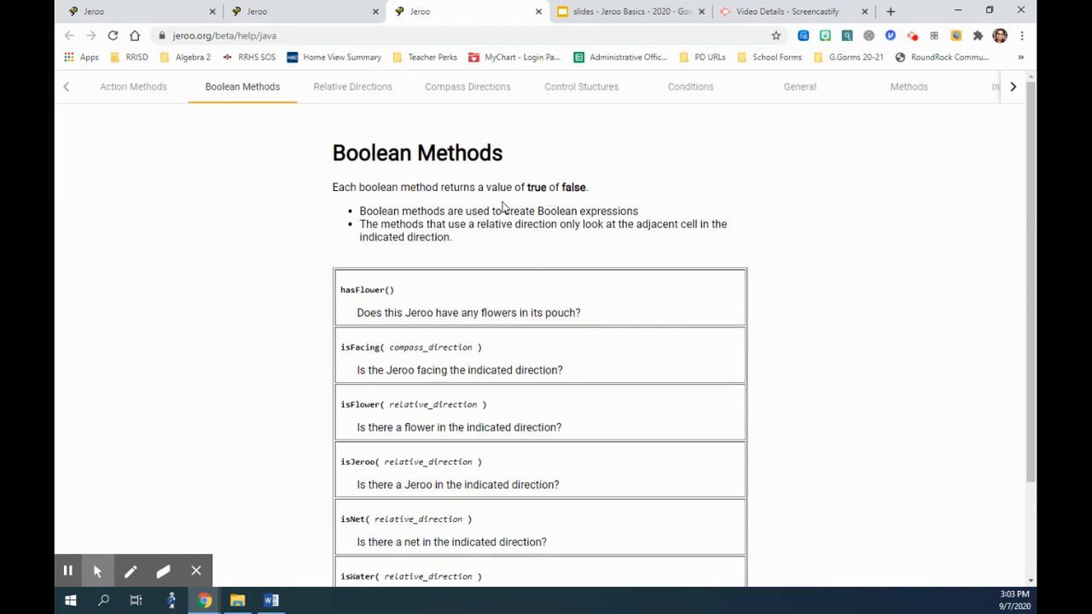
pyautogui.moveTo(395, 203)
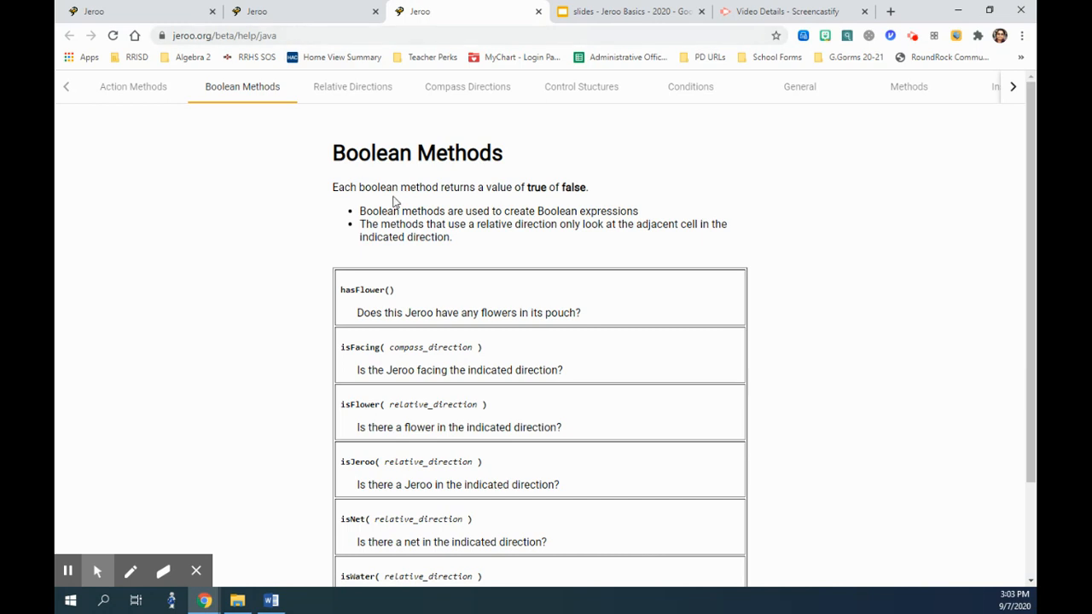
pyautogui.moveTo(348, 314)
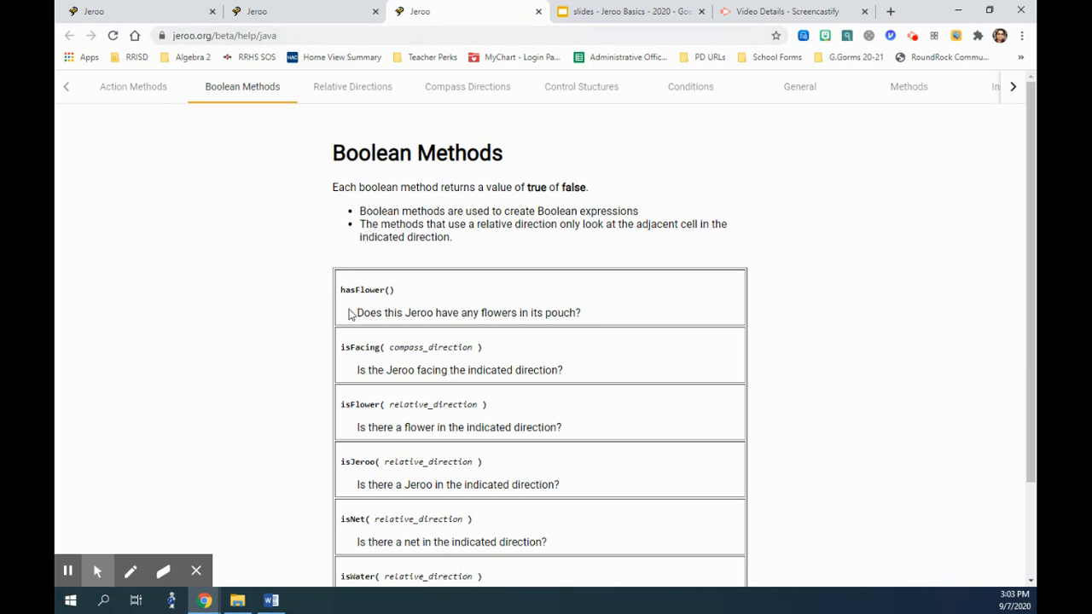
pyautogui.moveTo(339, 462)
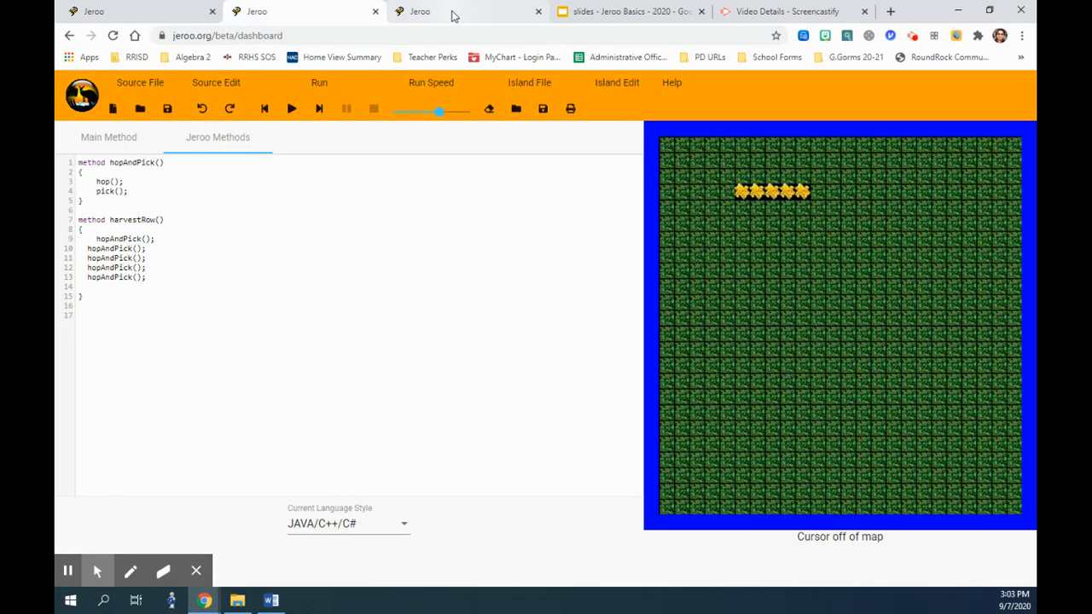
pyautogui.click(470, 11)
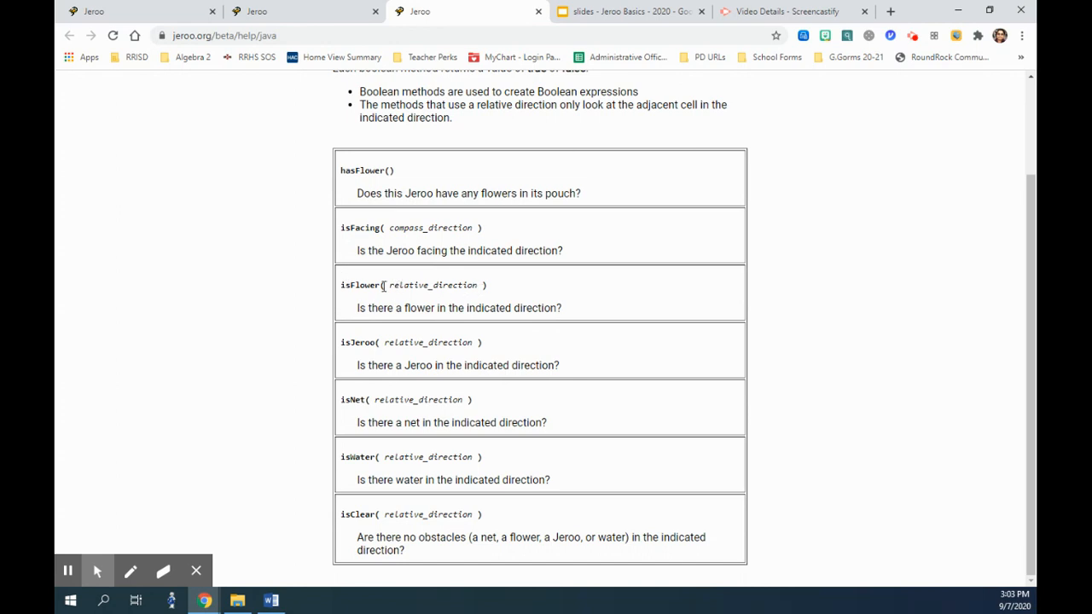
pyautogui.moveTo(408, 275)
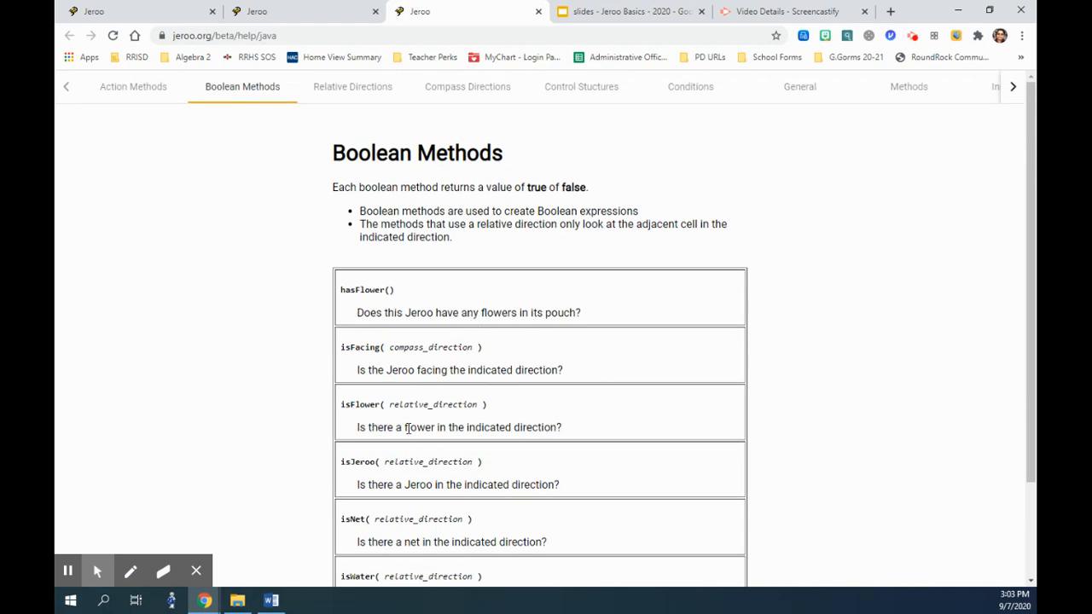
pyautogui.moveTo(363, 416)
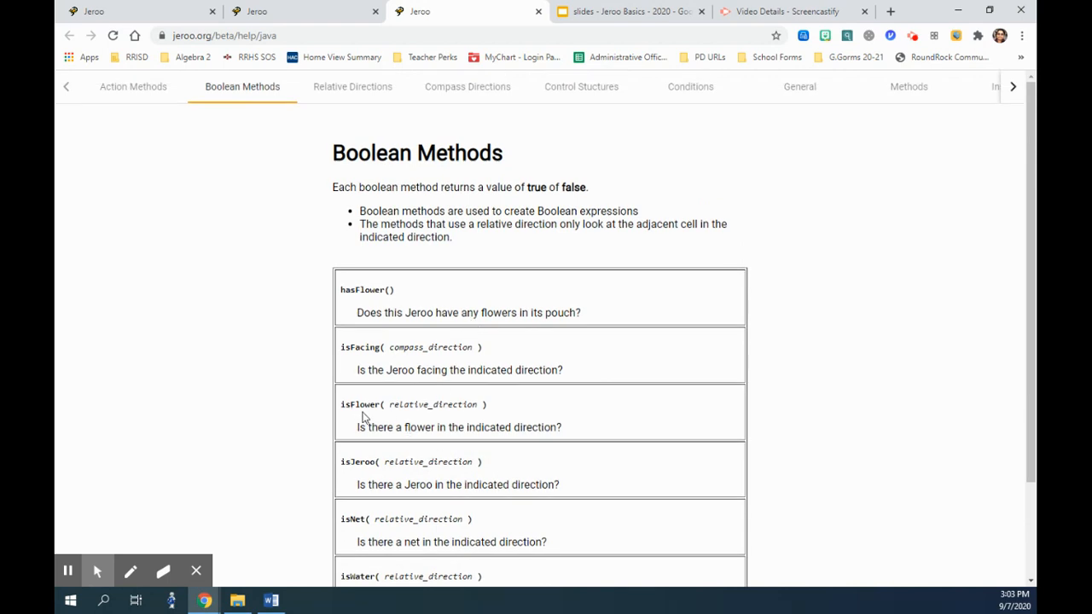
pyautogui.moveTo(390, 432)
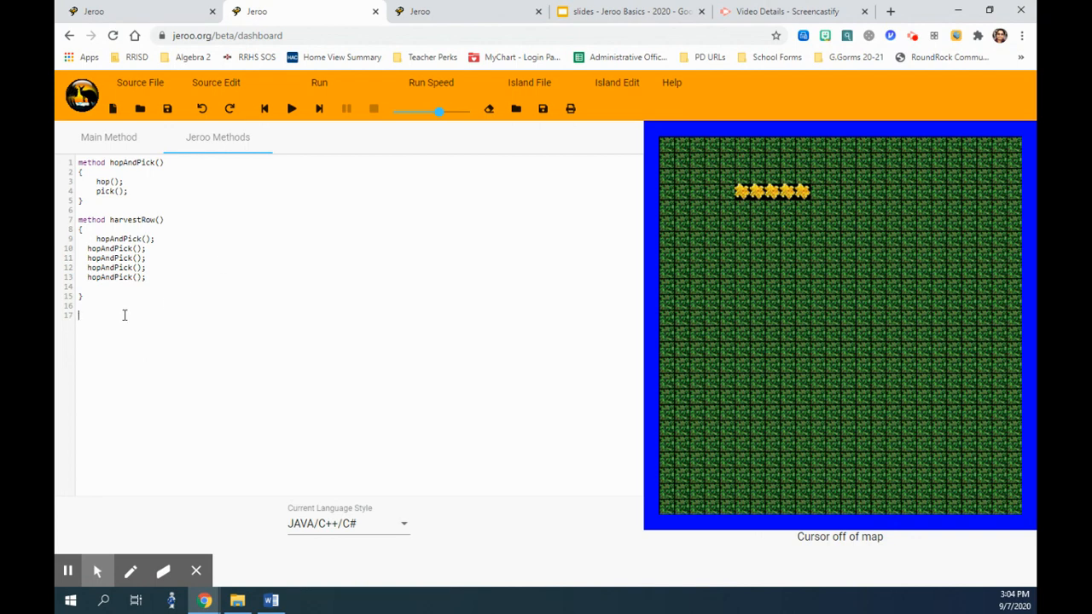
# Declare a new method named harvestRowWhile().
pyautogui.write('method')
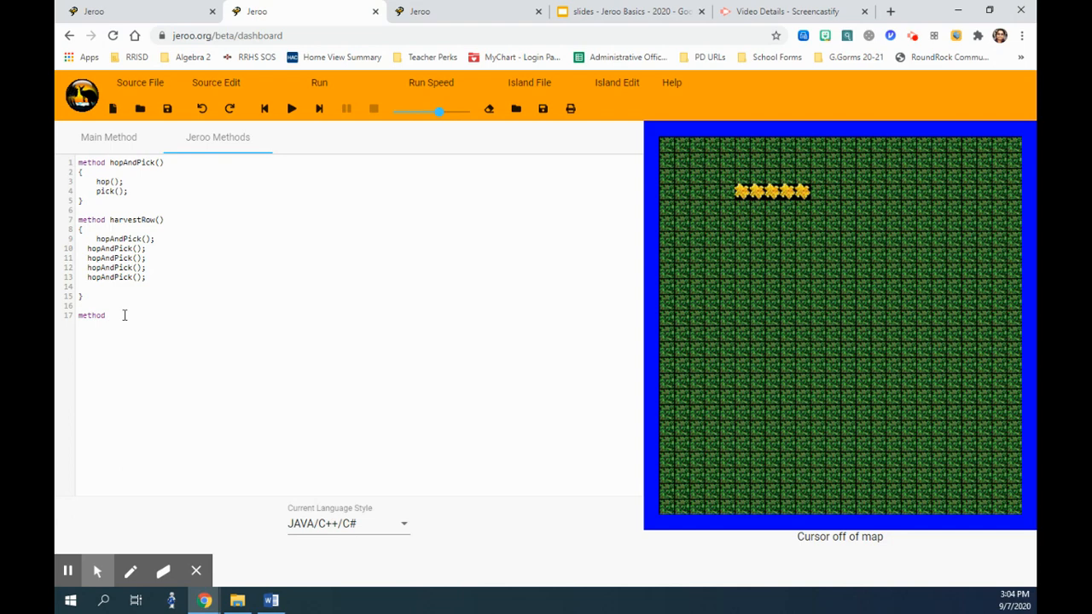
pyautogui.write('harves')
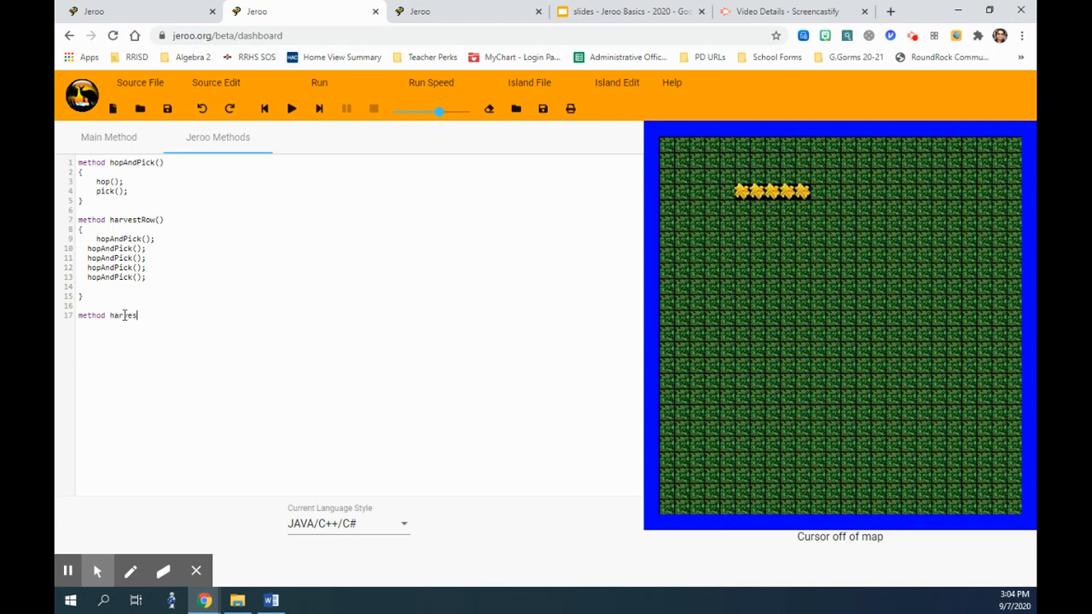
pyautogui.write('tRowWhile')
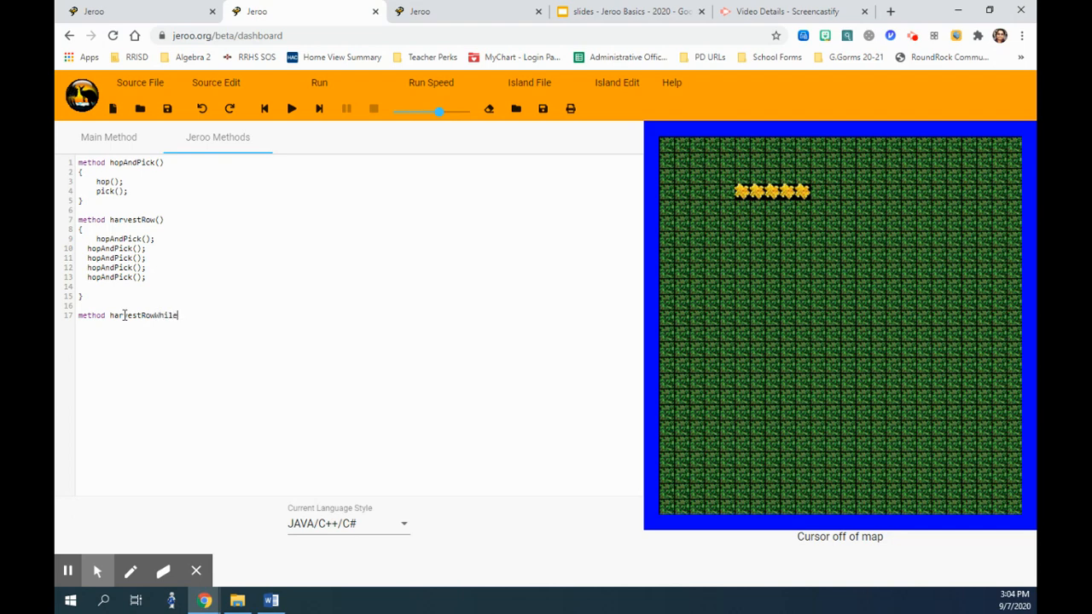
pyautogui.write('()')
pyautogui.write('{')
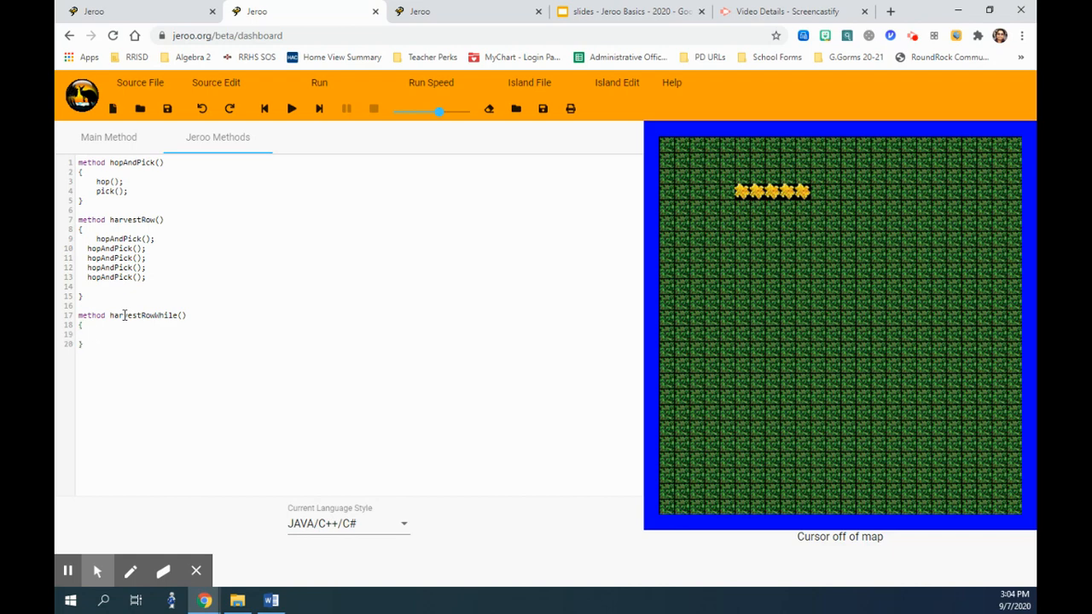
# Add a while() loop with an opening brace inside harvestRowWhile.
pyautogui.write('while()')
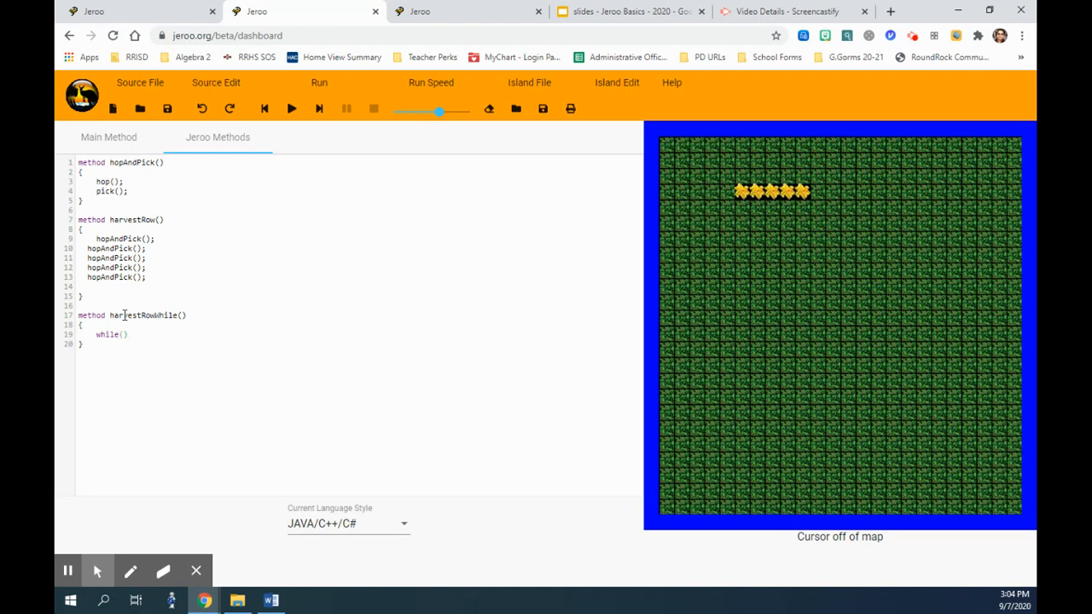
pyautogui.press('Enter')
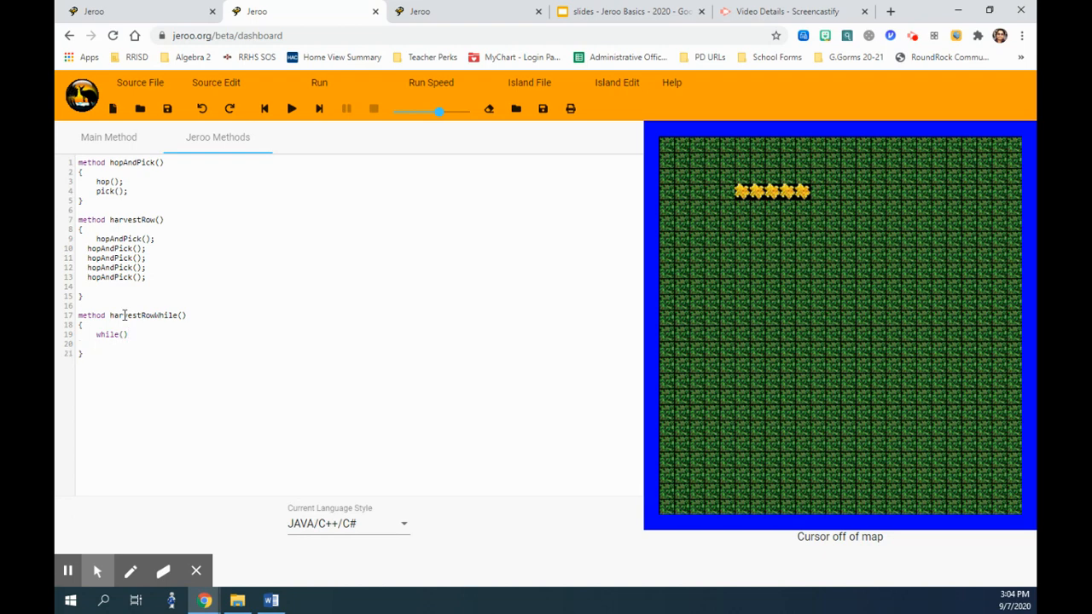
pyautogui.write('{')
pyautogui.write('isFlow')
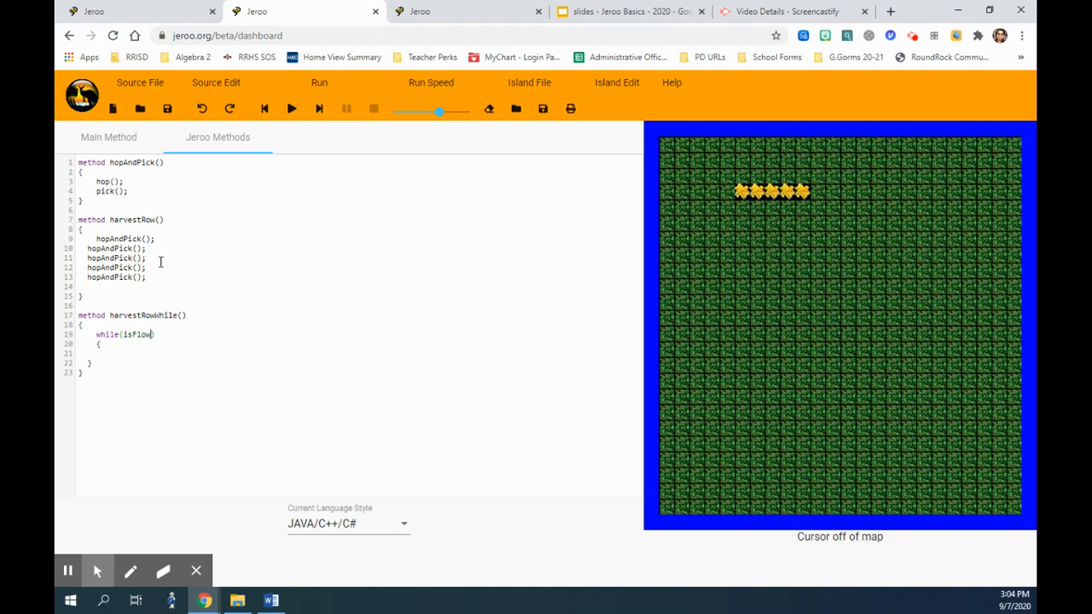
# Set the loop condition to isFlower(AHEAD) and call hopAndPick() inside the loop.
pyautogui.write('(A')
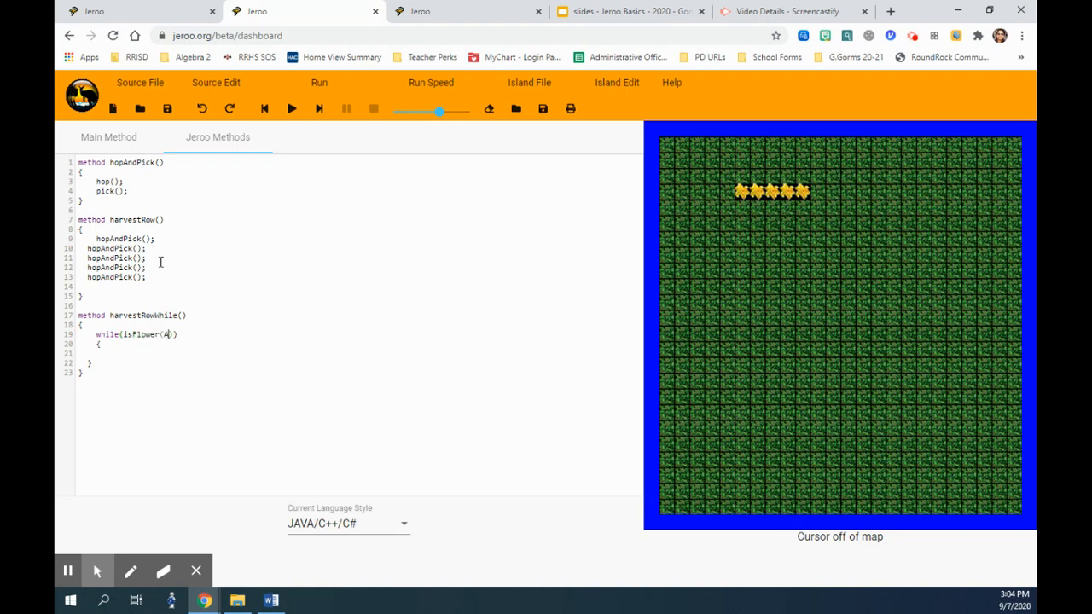
pyautogui.write('HEAD')
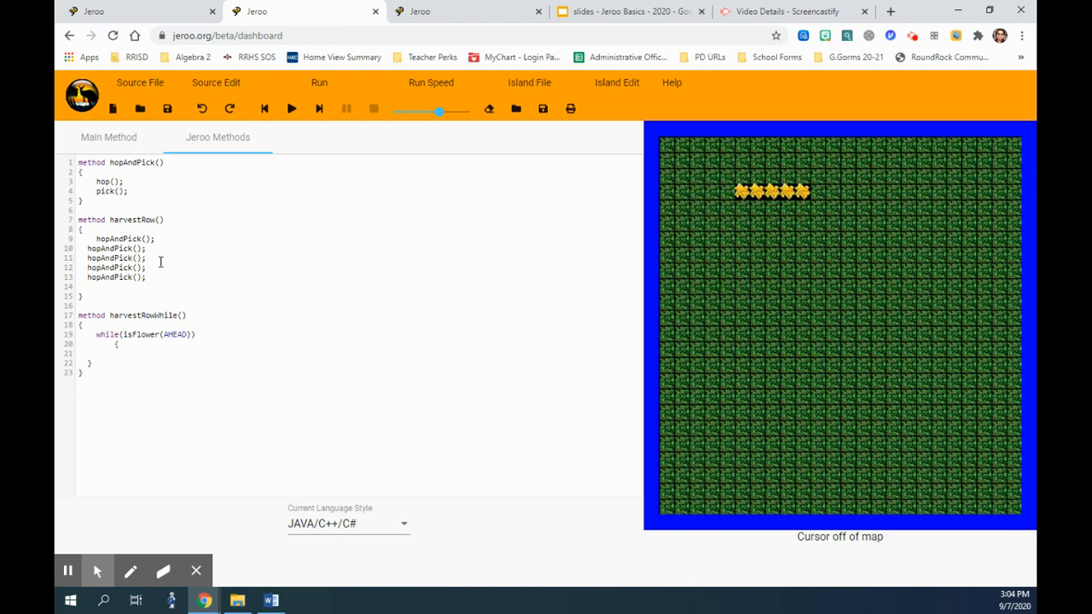
pyautogui.write('h')
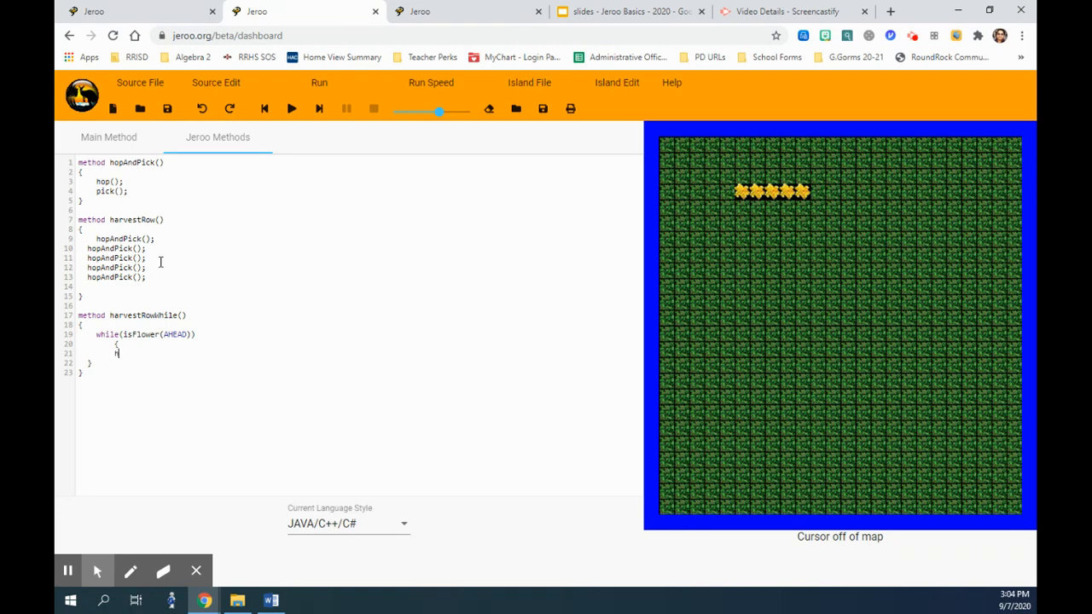
pyautogui.write('hopAndPi')
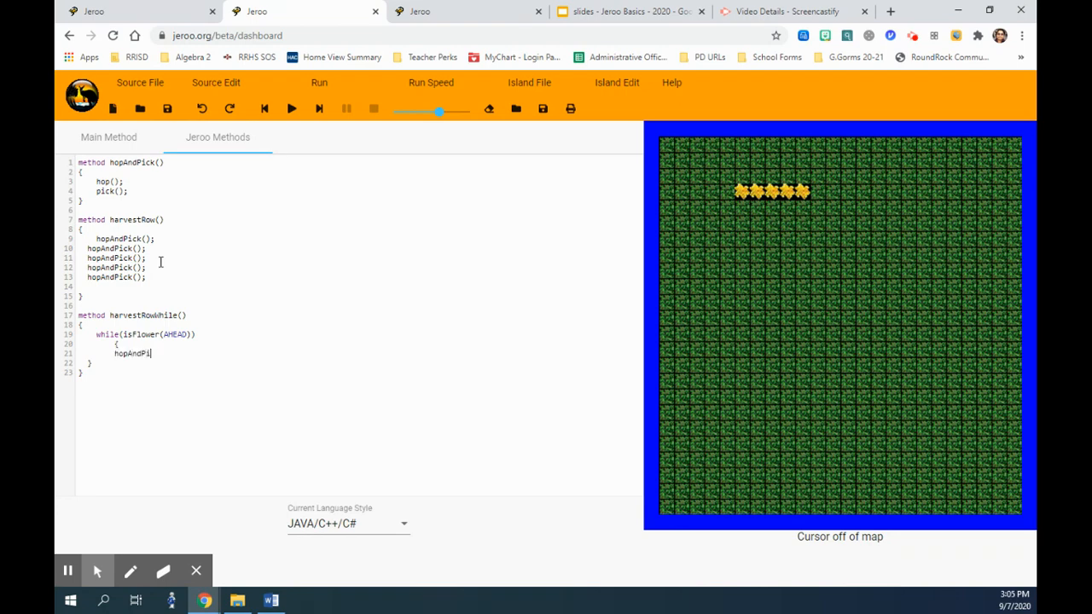
pyautogui.write('ck();')
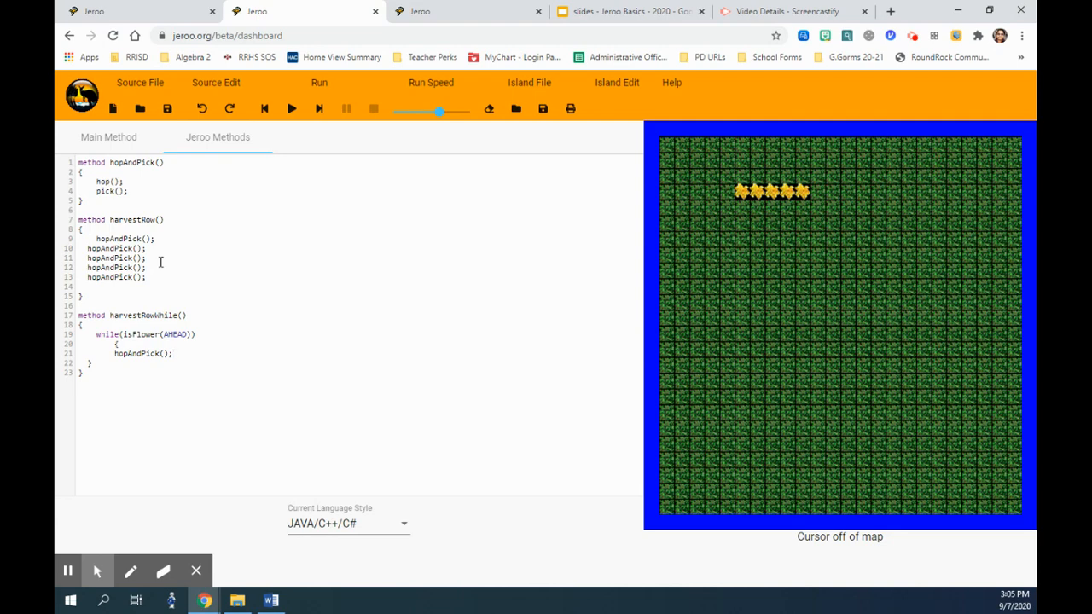
pyautogui.click(175, 353)
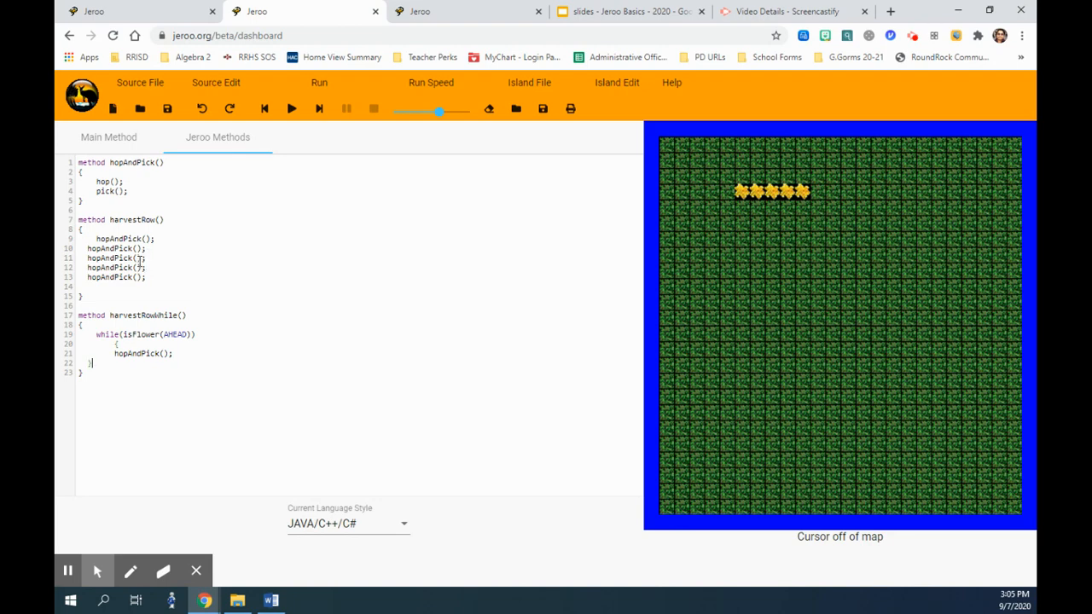
pyautogui.moveTo(318, 108)
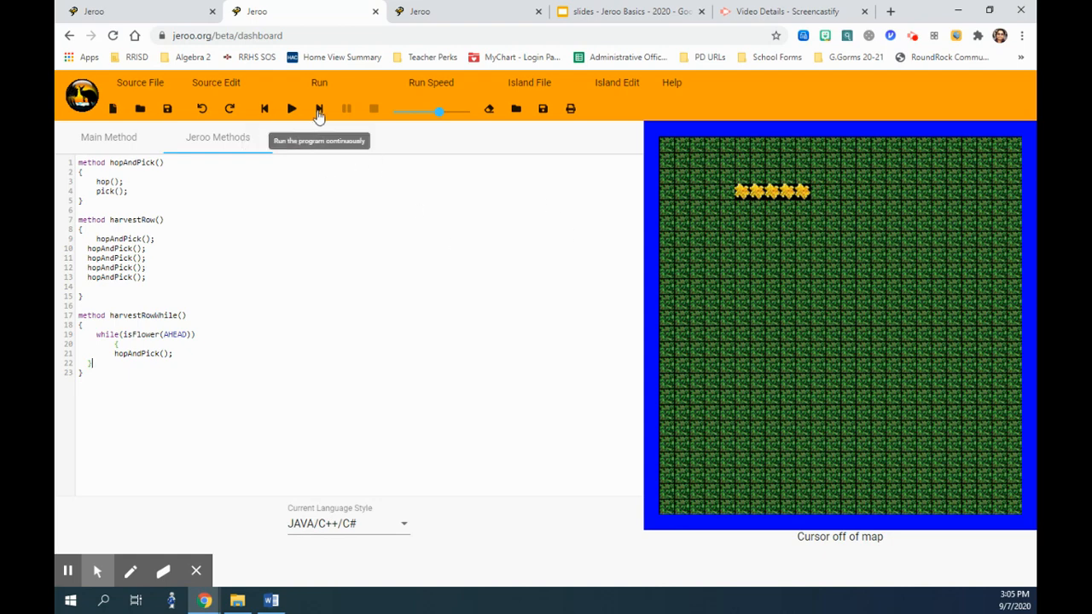
# Run the program continuously to harvest the five flowers, then reset the island.
pyautogui.click(319, 108)
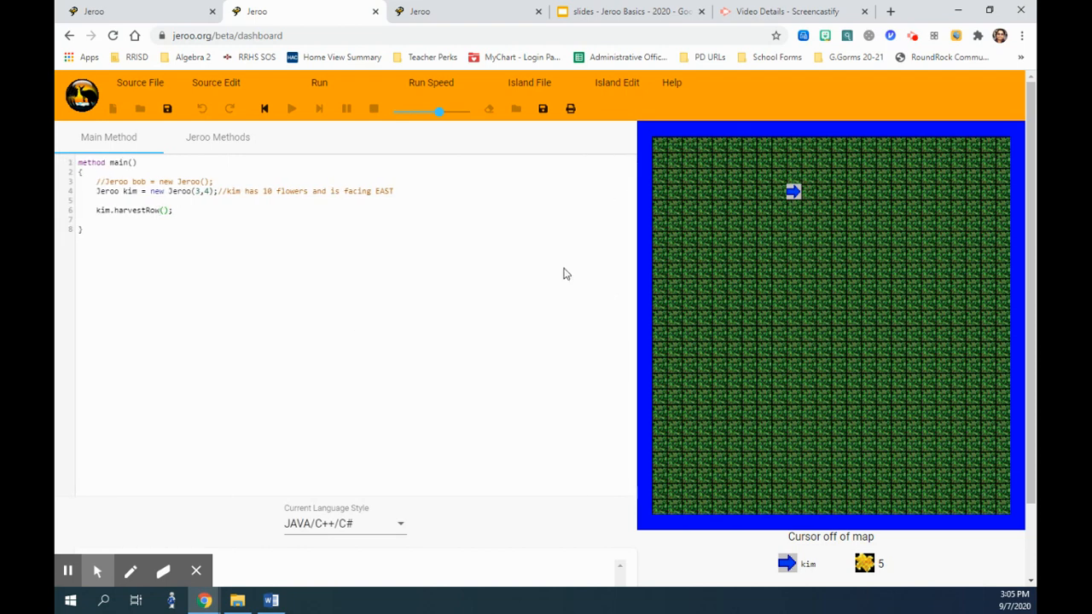
pyautogui.moveTo(429, 309)
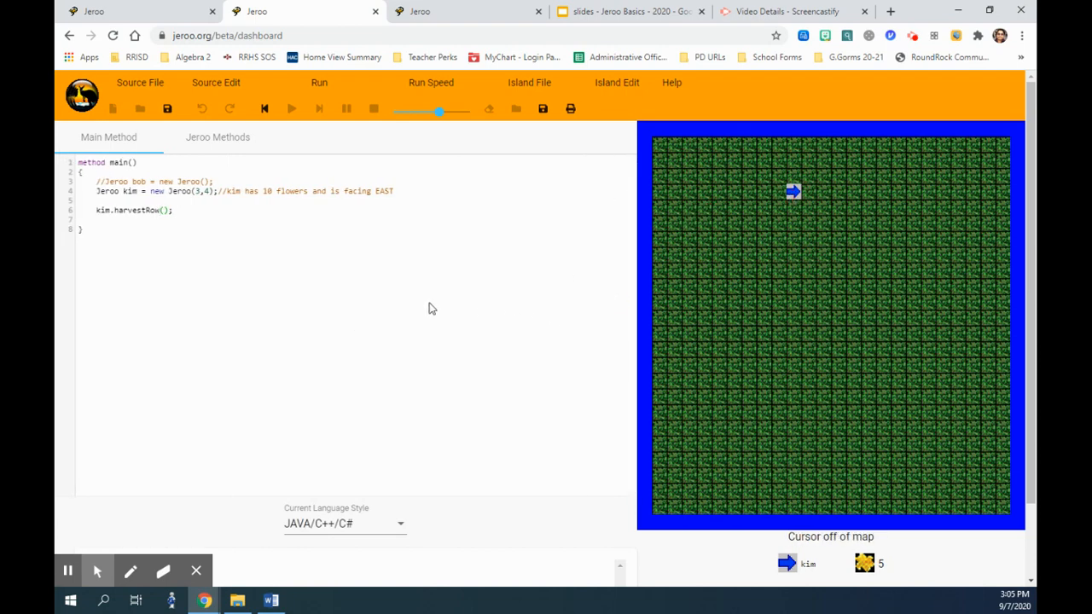
pyautogui.moveTo(406, 293)
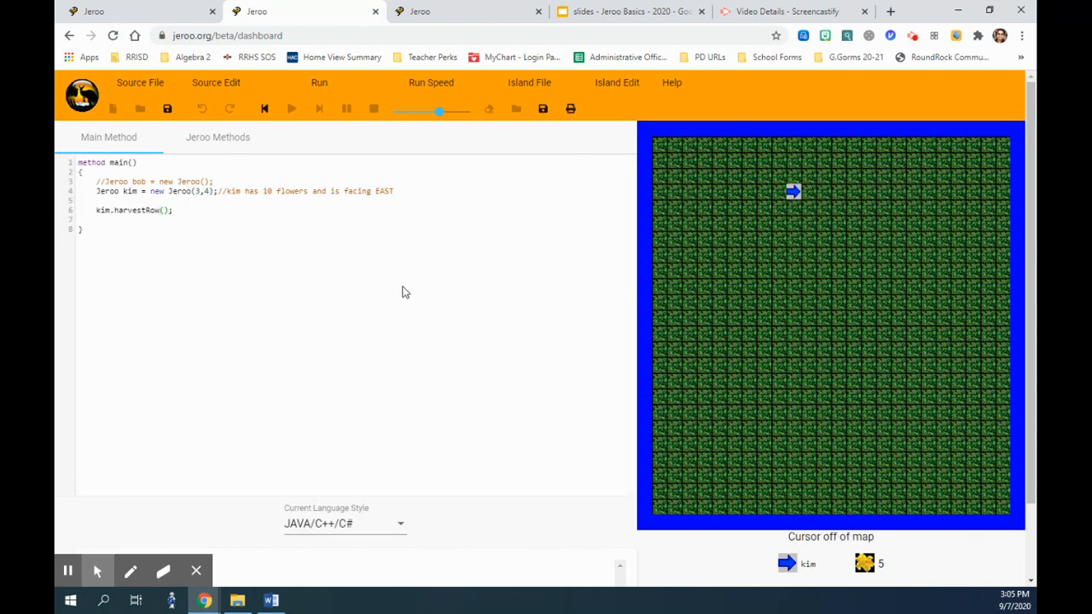
pyautogui.moveTo(264, 108)
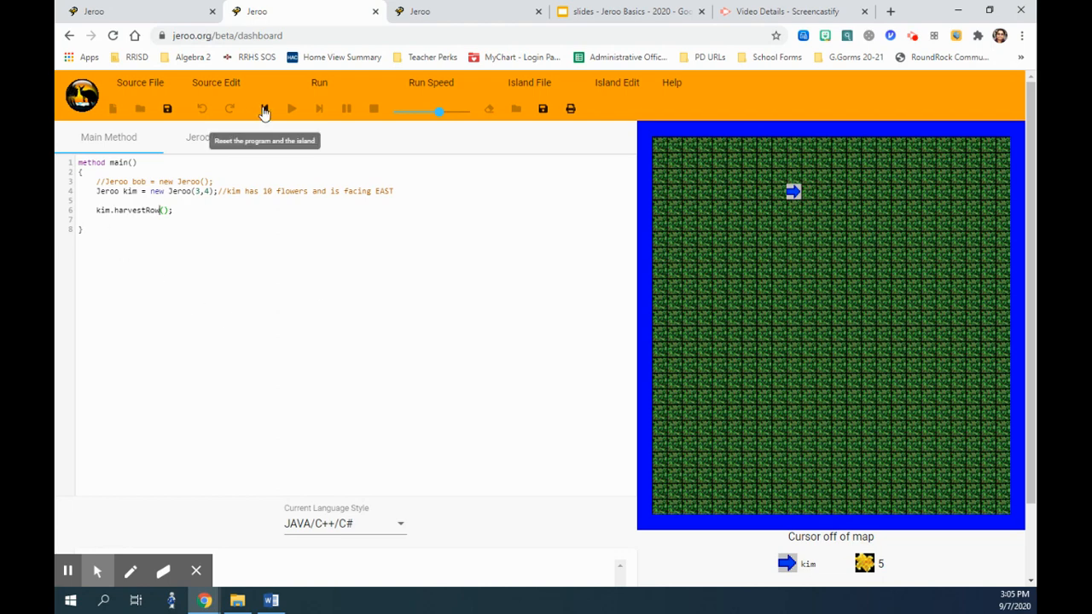
pyautogui.click(292, 108)
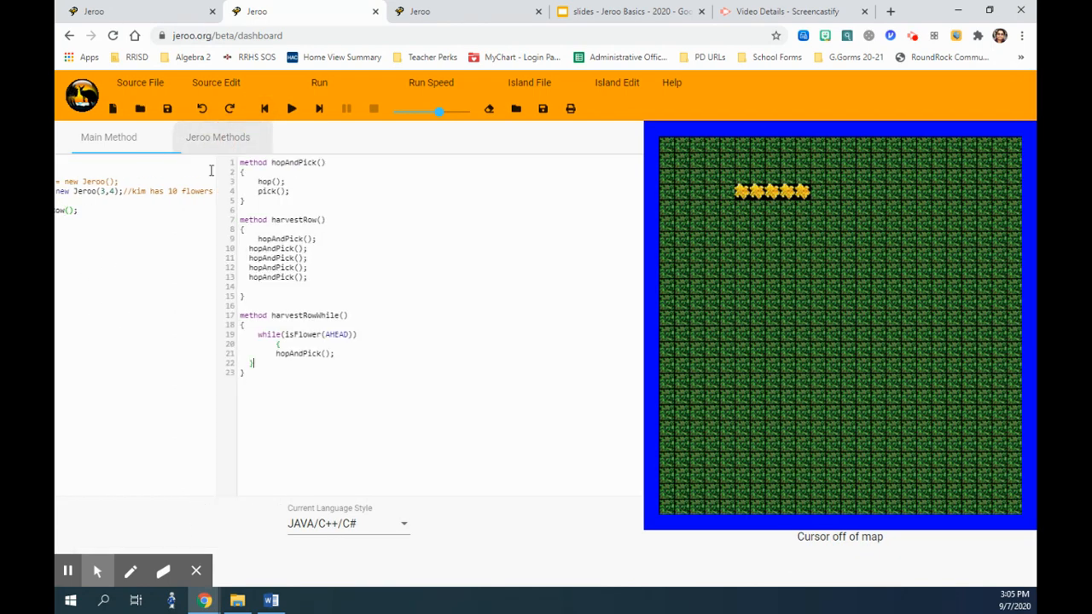